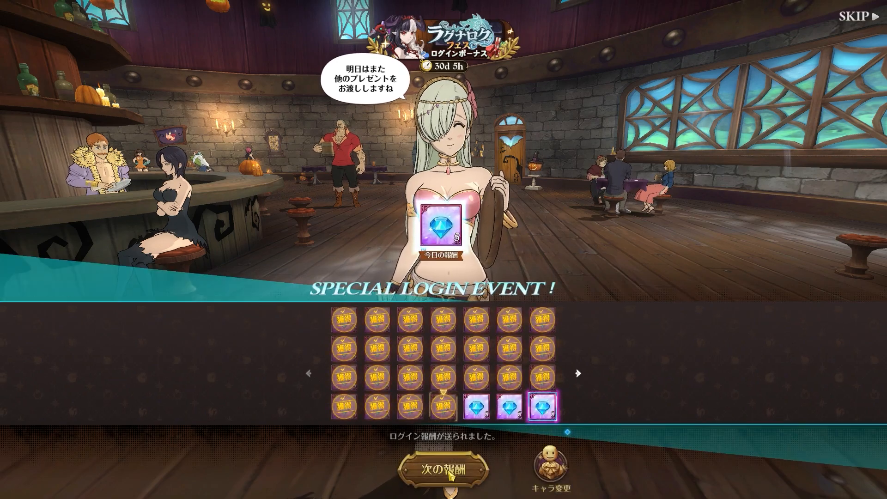
Collect today's Special Login Event gem reward and advance to the next reward (次の報酬)
click(442, 473)
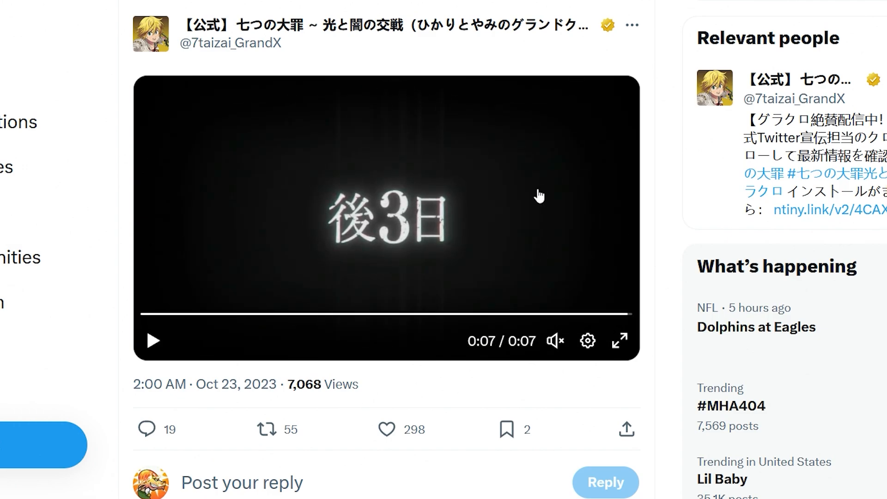
Play the official Grand Cross account's 後3日 countdown teaser video on X
click(619, 341)
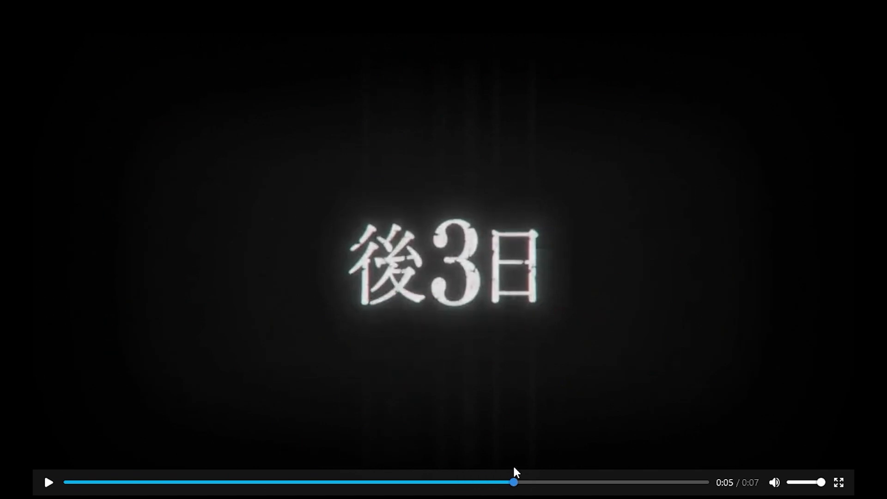
mouse_move(395, 249)
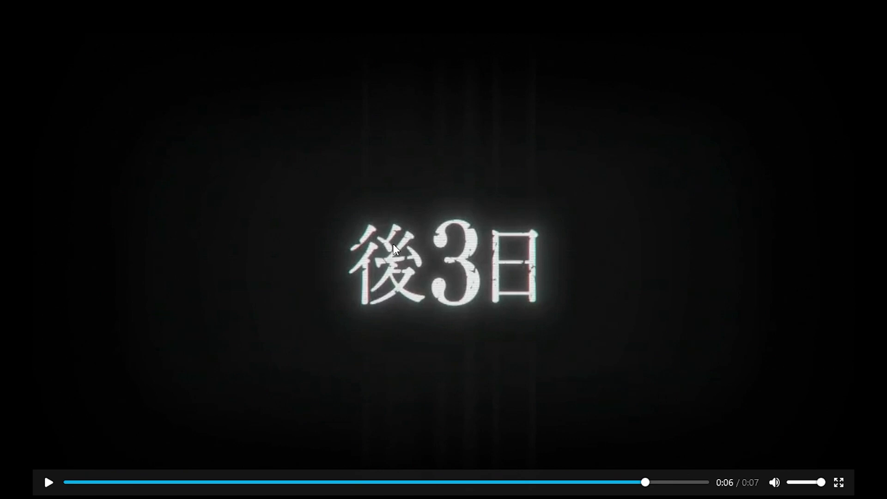
mouse_move(542, 256)
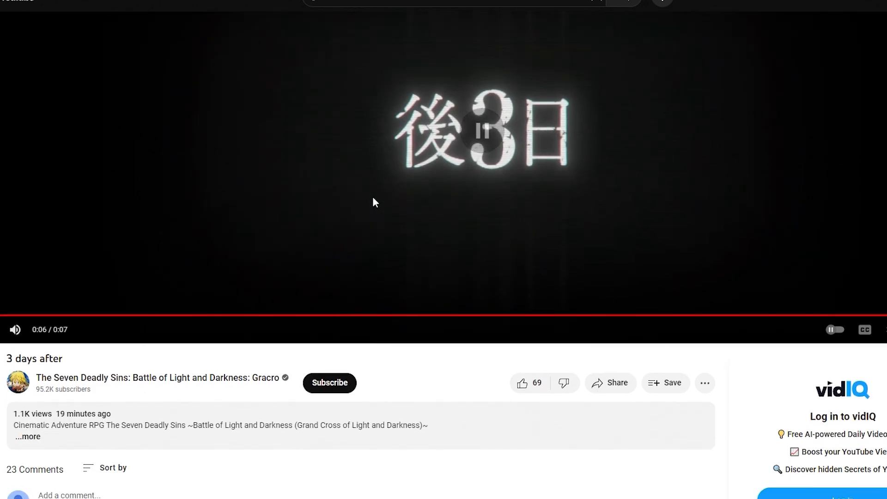
Scroll down to the teaser's comments, where viewers speculate about an Overlord collab
scroll(down, 3)
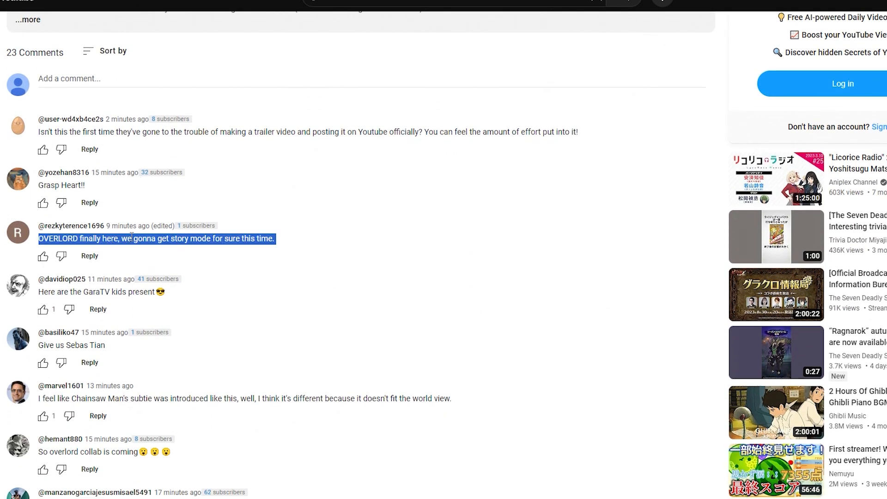
scroll(down, 3)
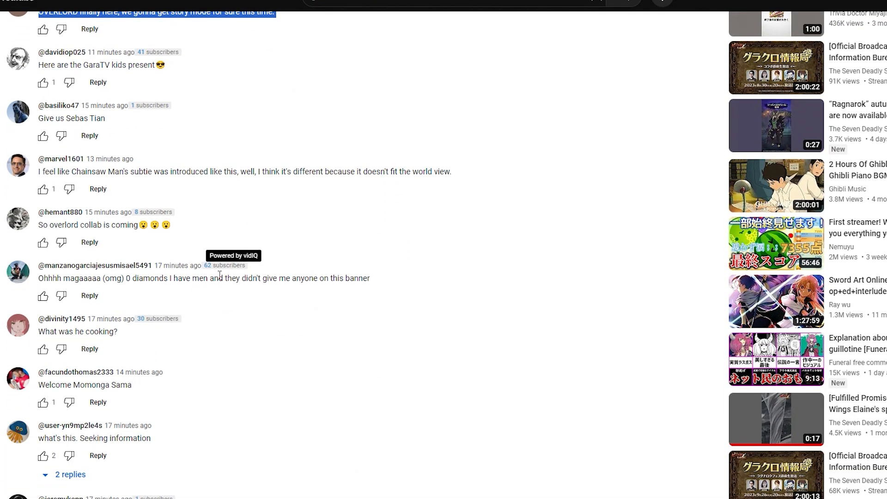
scroll(down, 3)
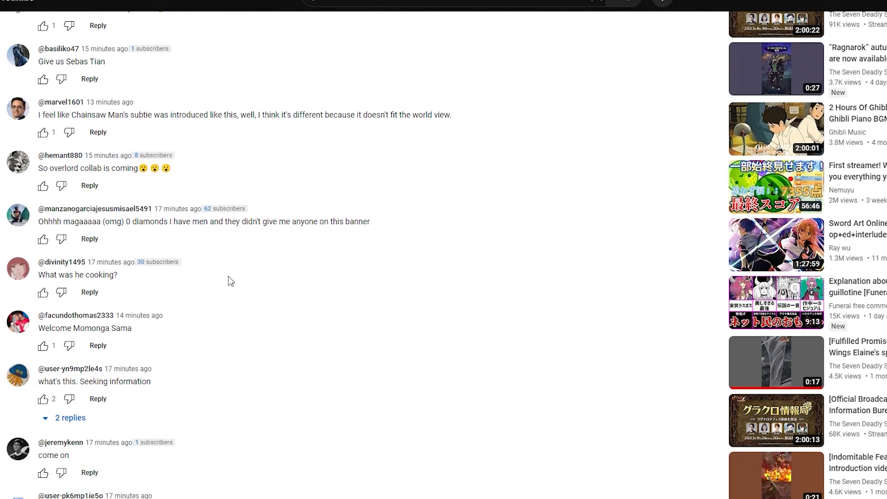
mouse_move(133, 286)
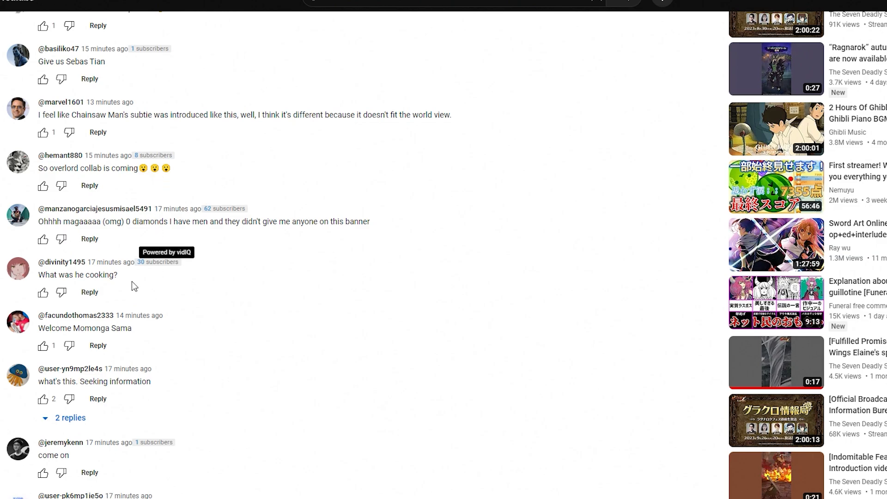
scroll(down, 3)
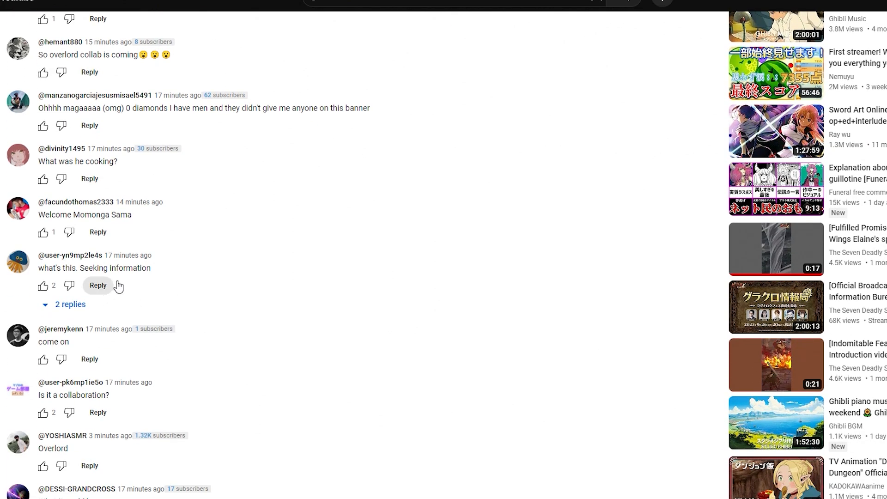
Expand the two 'Seeking information' replies, try translating them, and read further comments
click(69, 304)
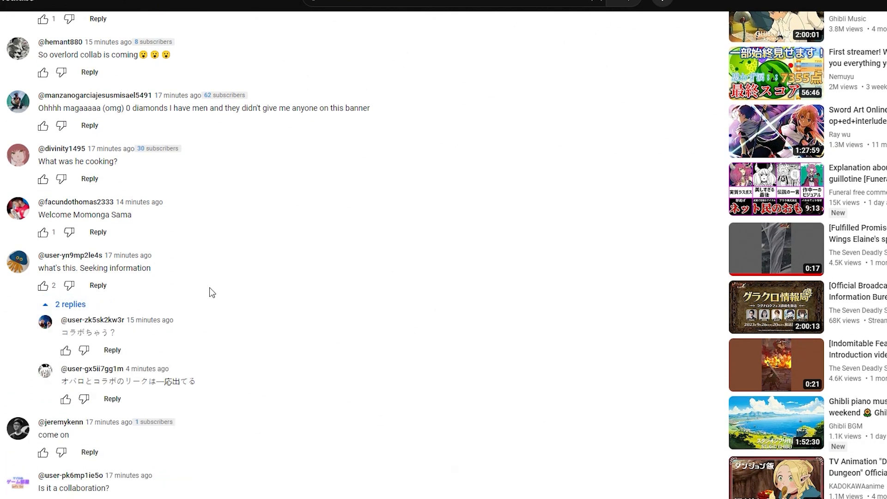
right_click(169, 320)
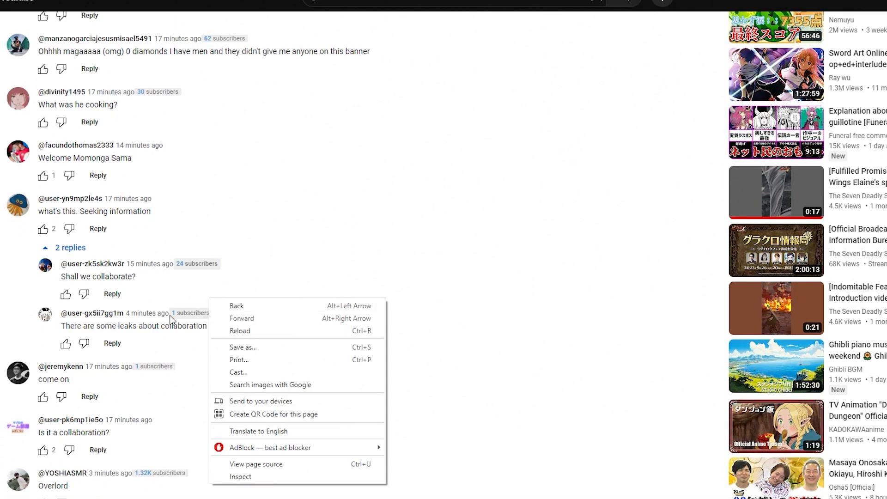
click(338, 268)
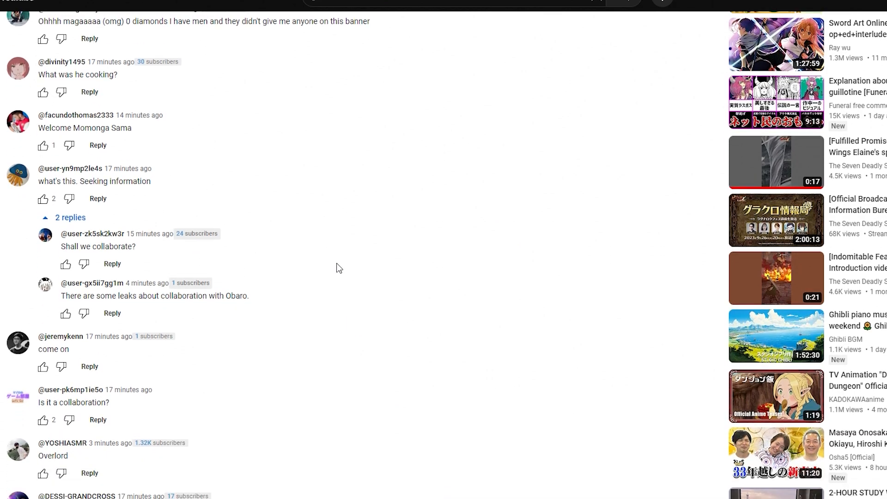
scroll(down, 3)
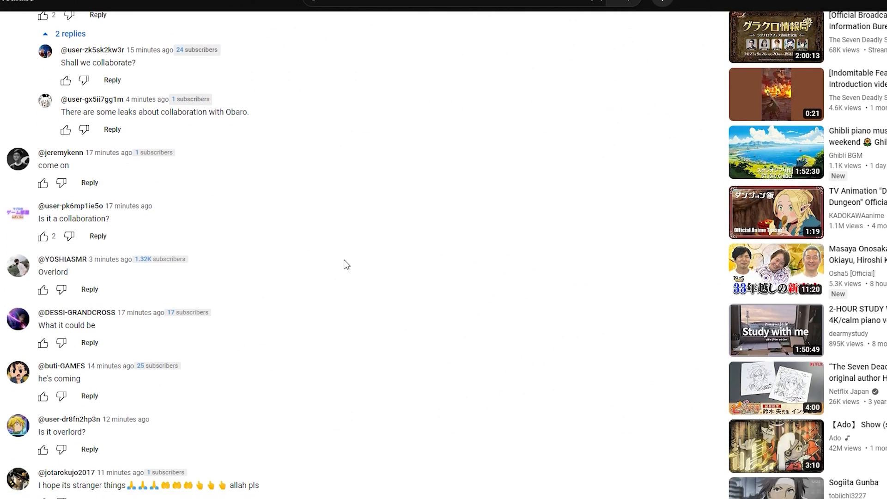
scroll(down, 3)
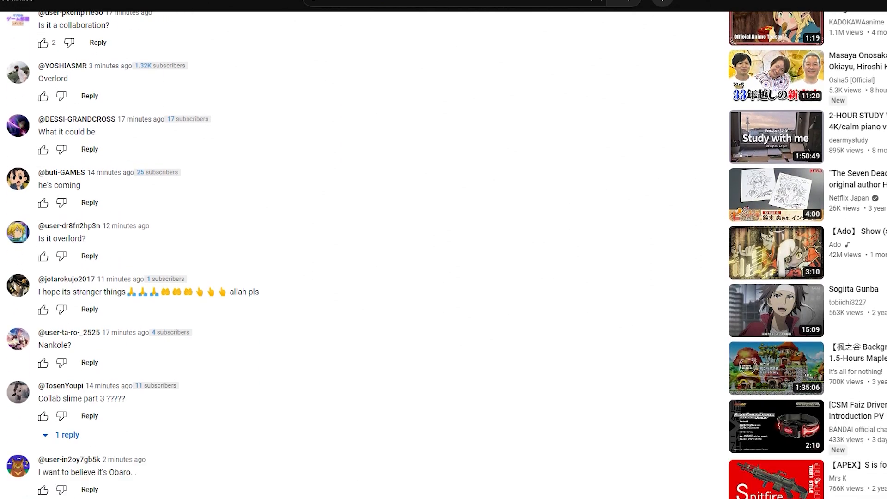
mouse_move(61, 294)
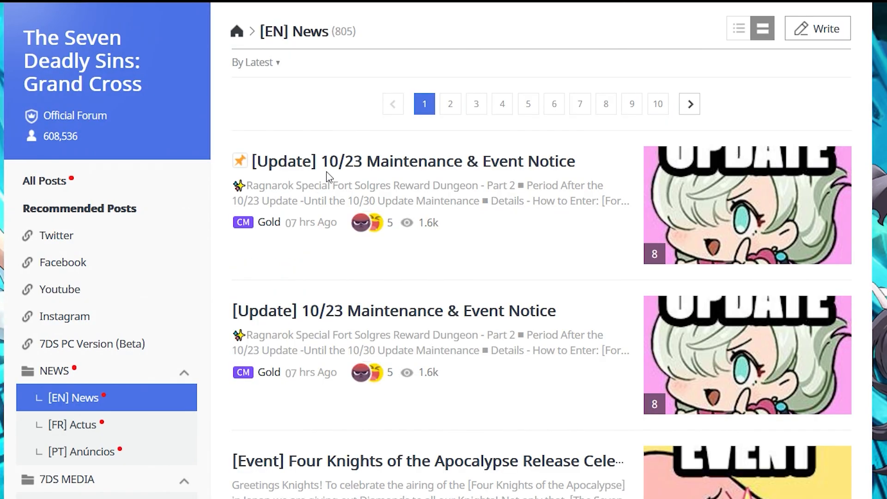
Open the 10/23 Maintenance & Event Notice post and select the Fort Solgres dungeon details
click(397, 160)
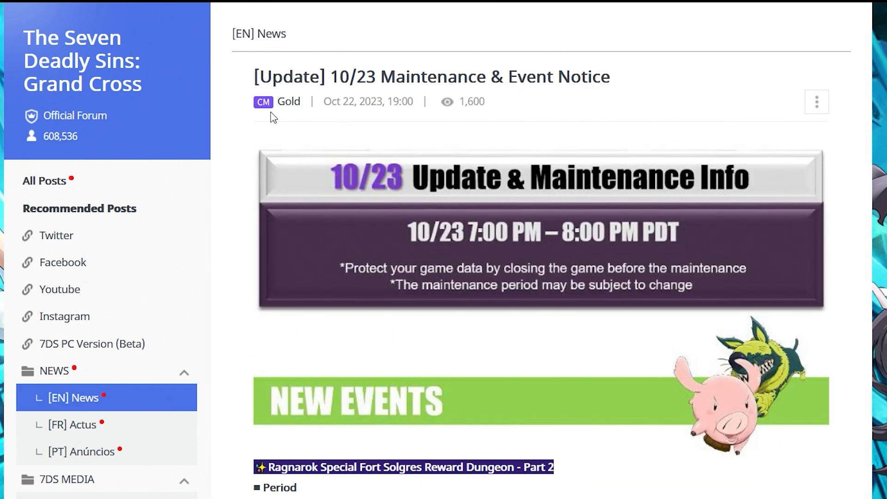
scroll(down, 3)
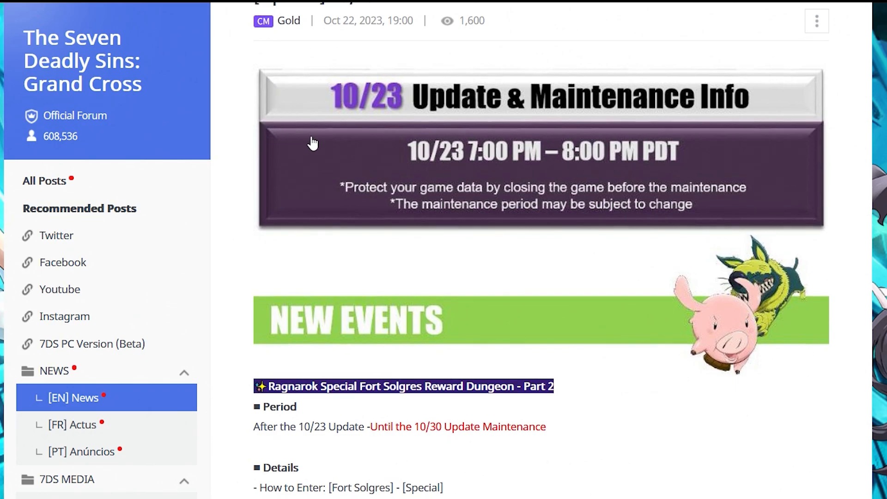
scroll(down, 3)
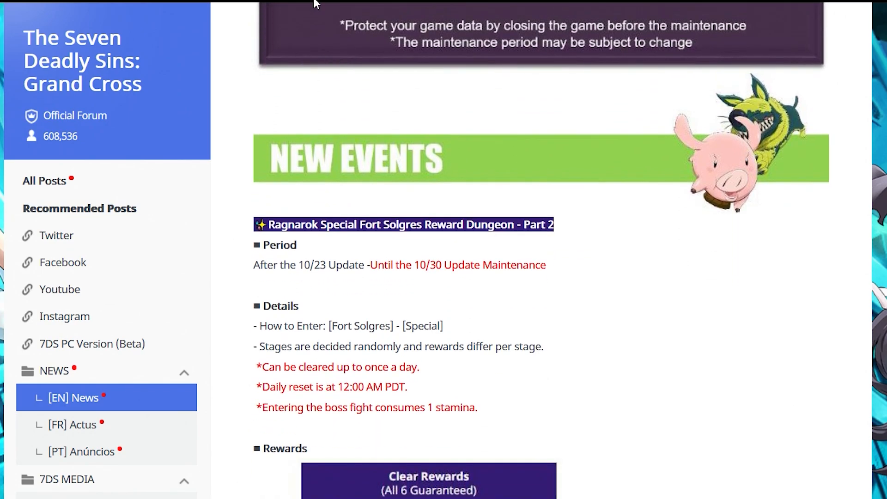
scroll(down, 3)
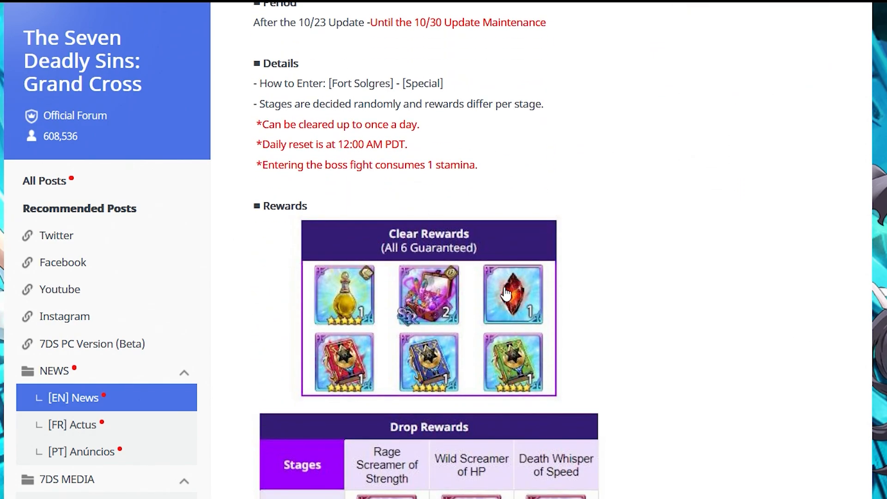
drag(253, 63, 477, 165)
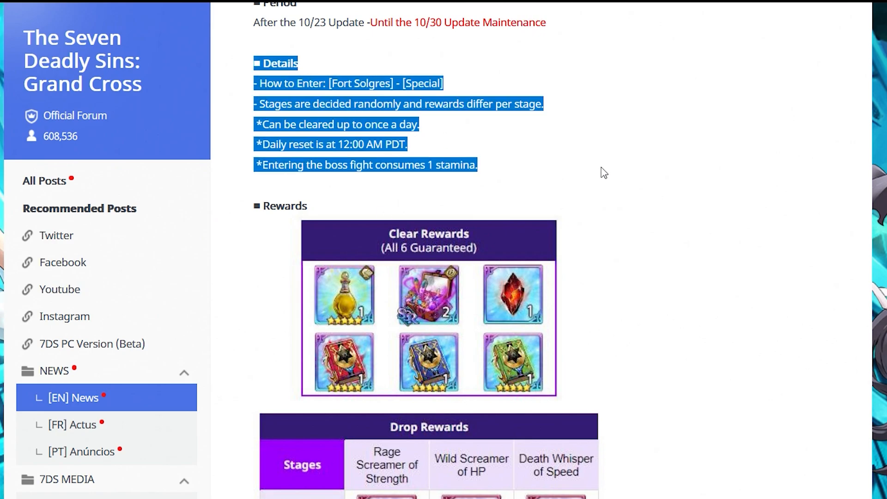
Read through the event reward tables and Knighthood Competition schedule further down the post
scroll(down, 3)
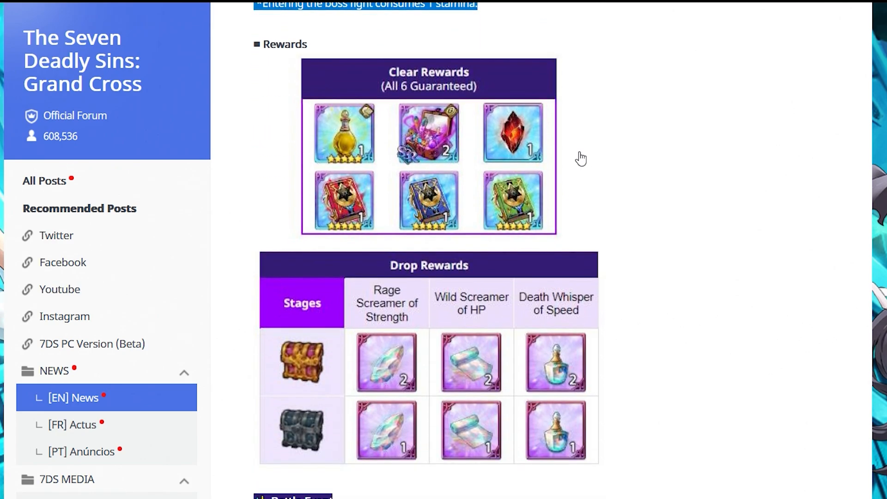
scroll(down, 3)
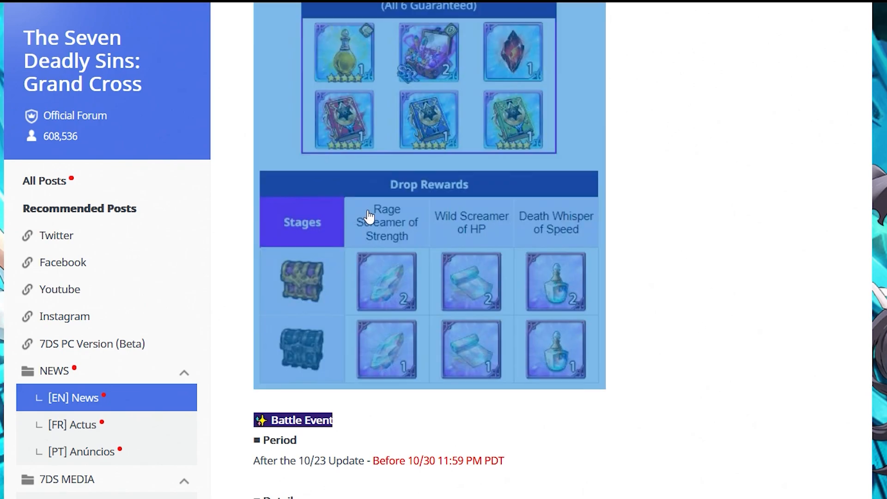
scroll(down, 3)
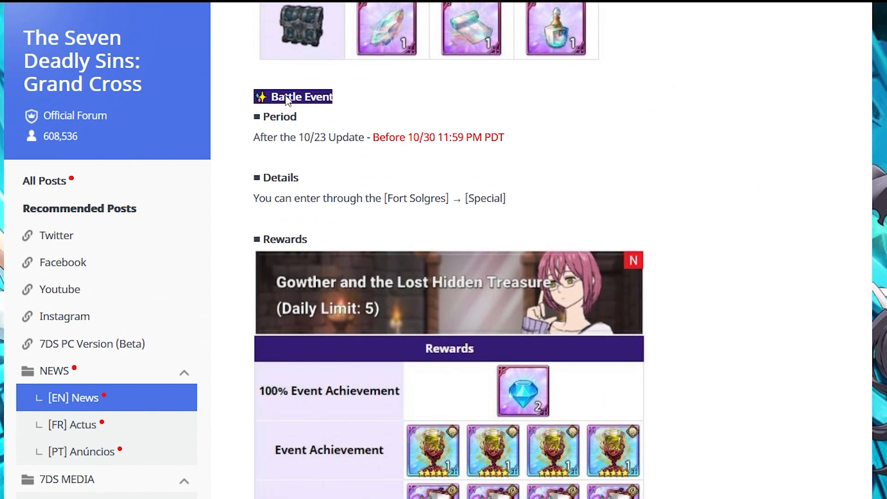
scroll(down, 3)
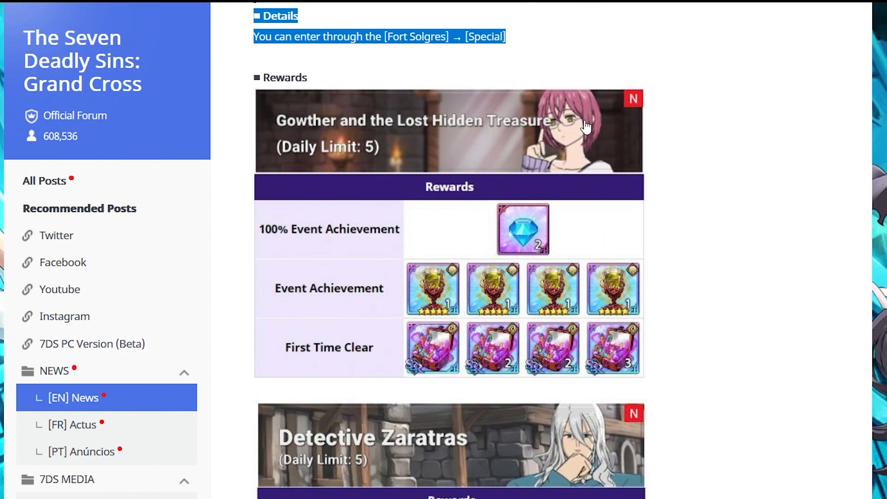
scroll(down, 3)
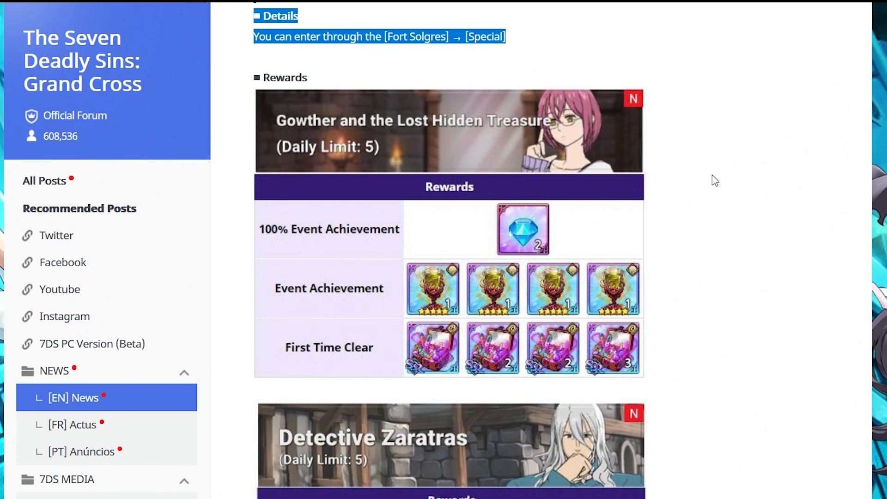
scroll(down, 3)
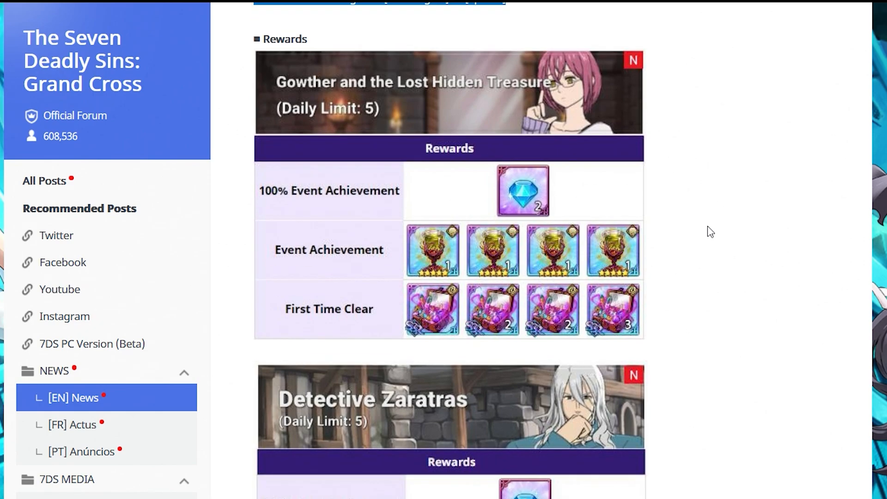
scroll(down, 3)
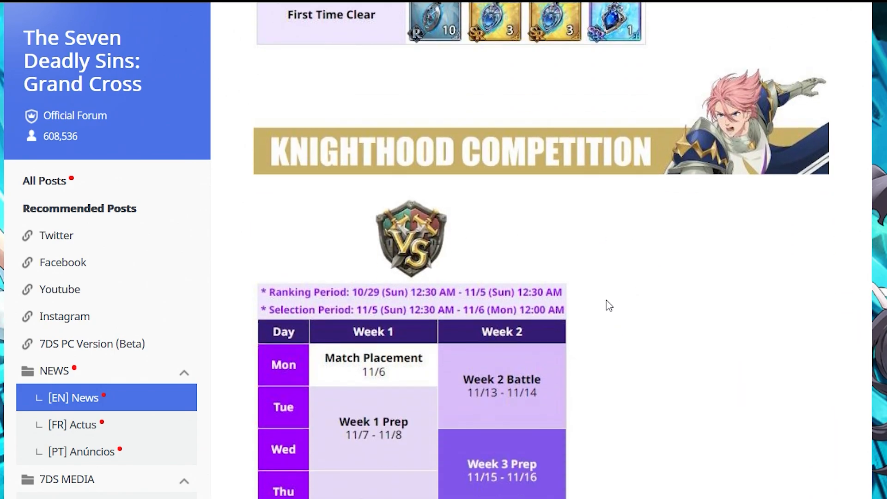
scroll(down, 3)
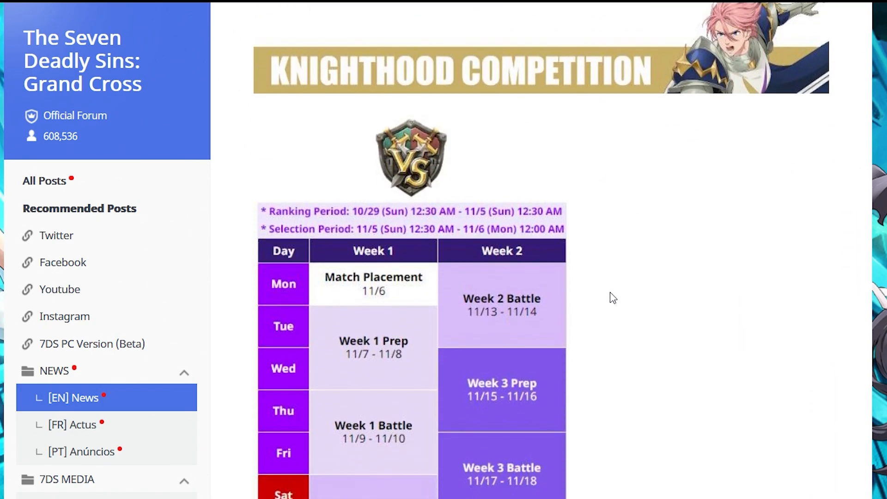
mouse_move(355, 214)
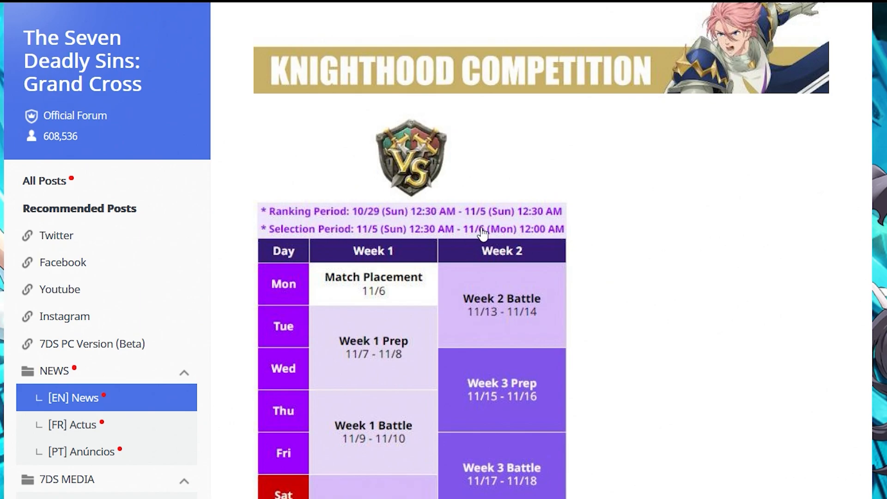
scroll(down, 3)
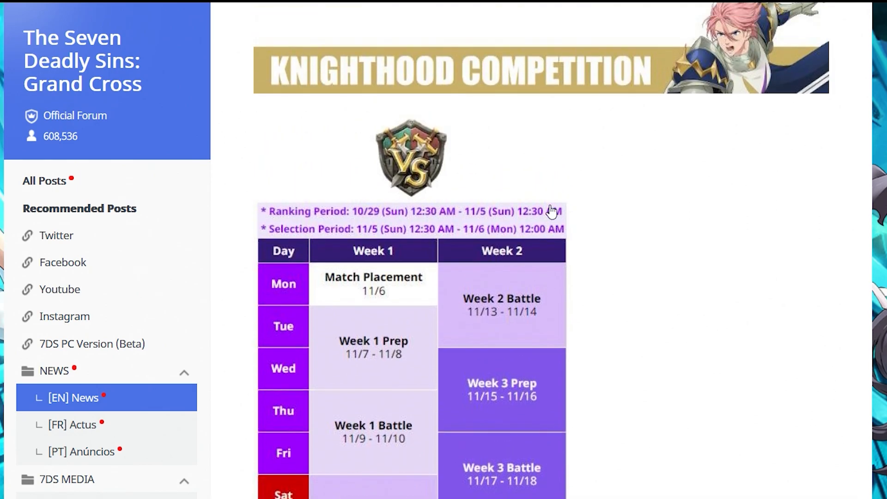
scroll(down, 3)
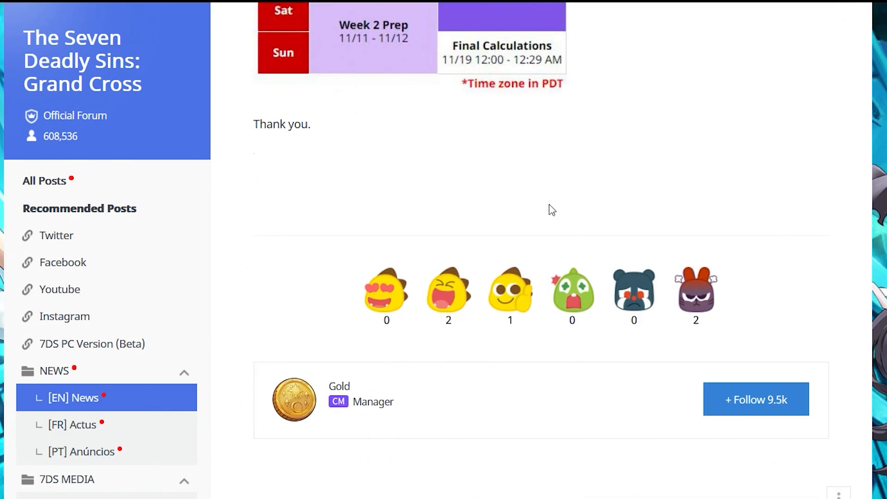
double_click(281, 123)
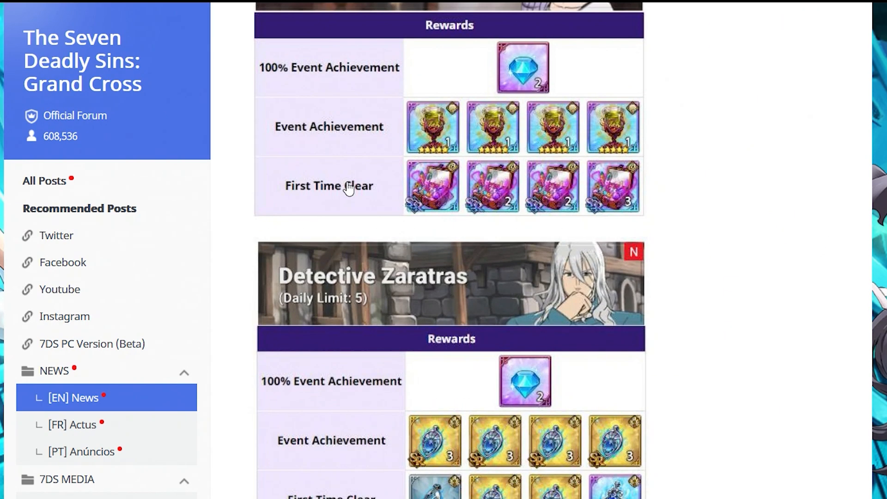
mouse_move(751, 380)
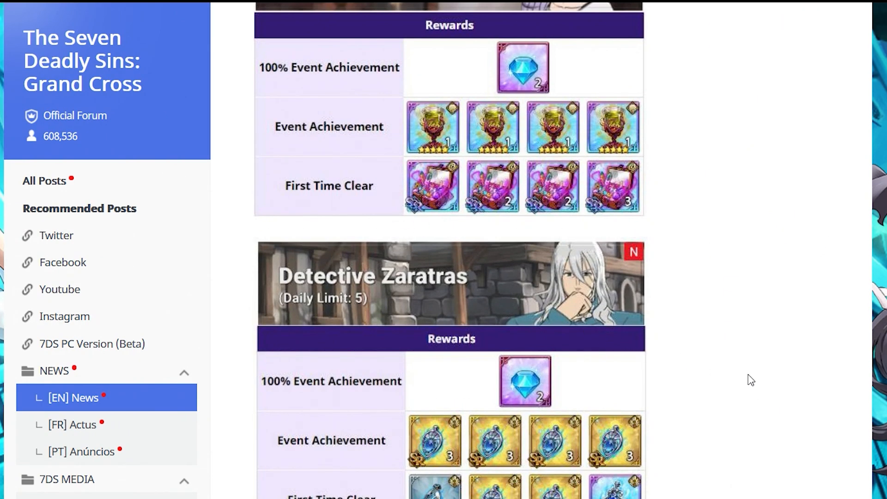
scroll(down, 3)
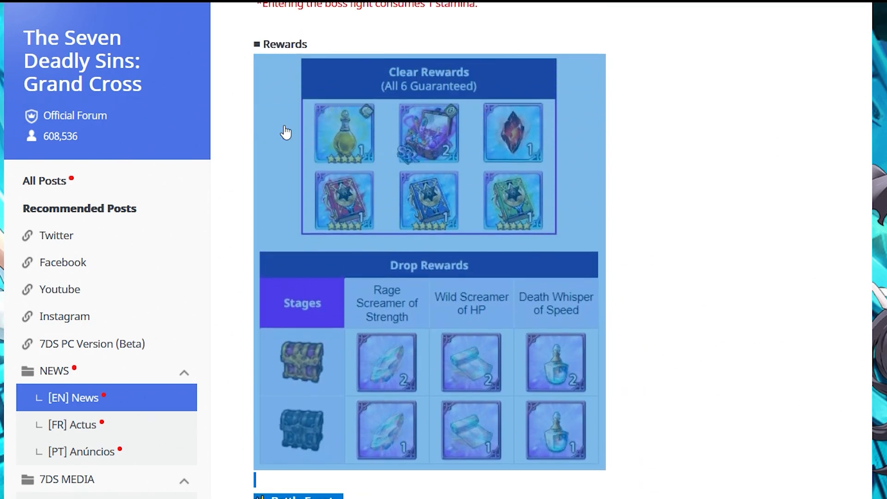
Return to the [EN] News list and browse back to early-October Ragnarok Festival posts
click(74, 398)
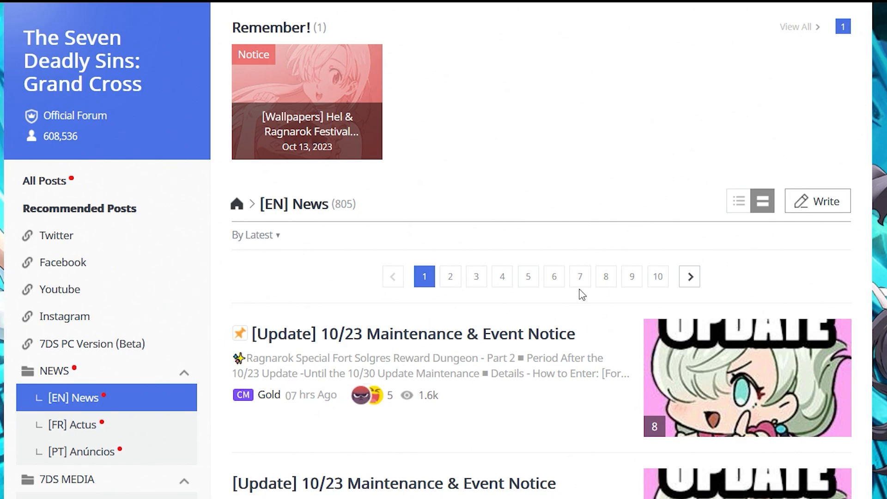
scroll(down, 3)
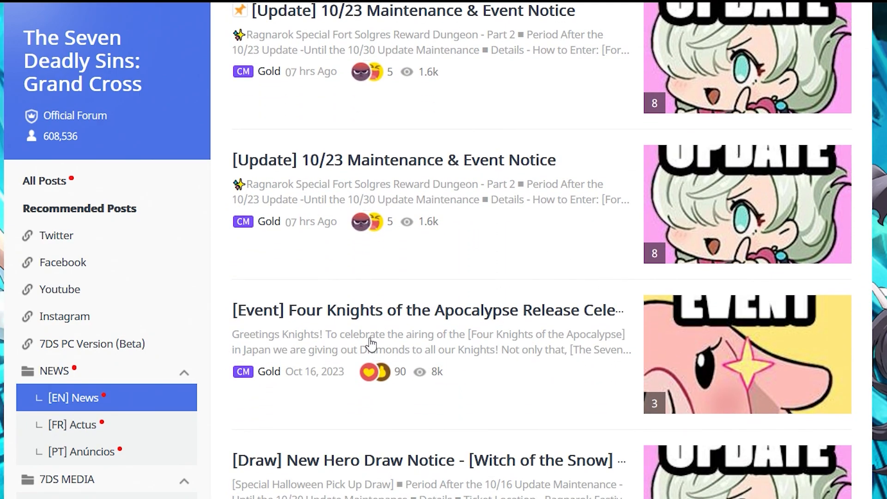
scroll(down, 3)
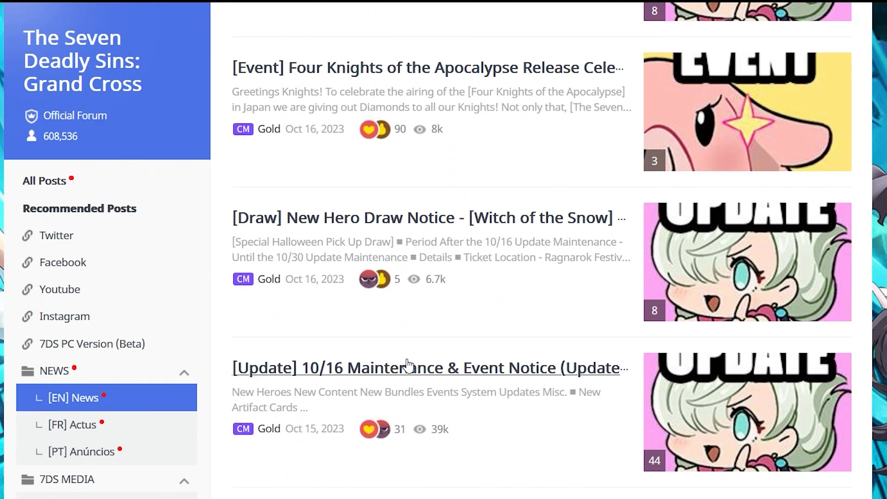
scroll(down, 3)
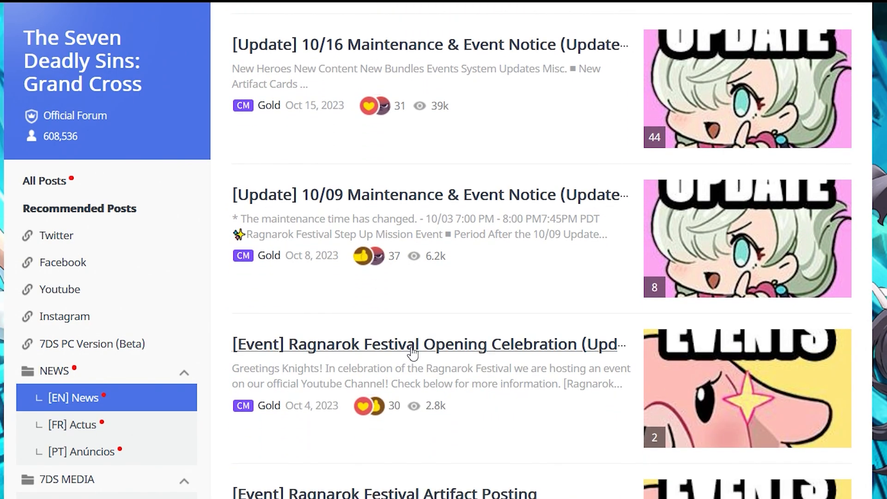
click(414, 344)
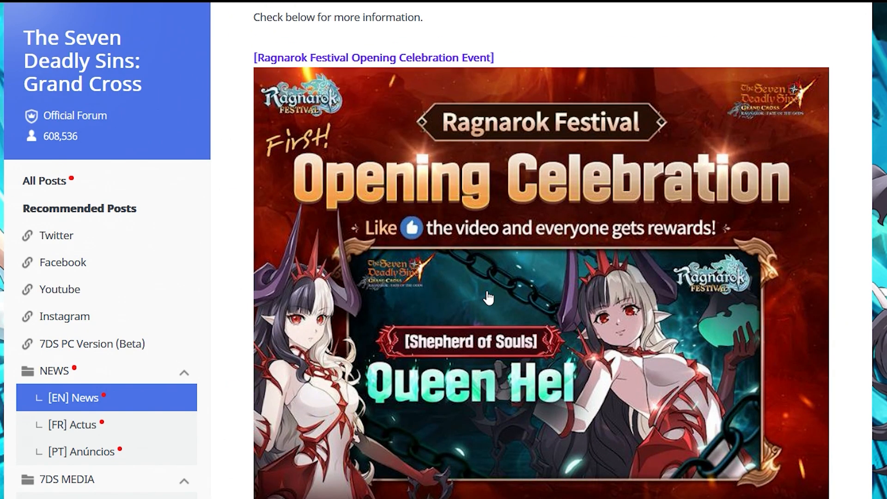
scroll(down, 3)
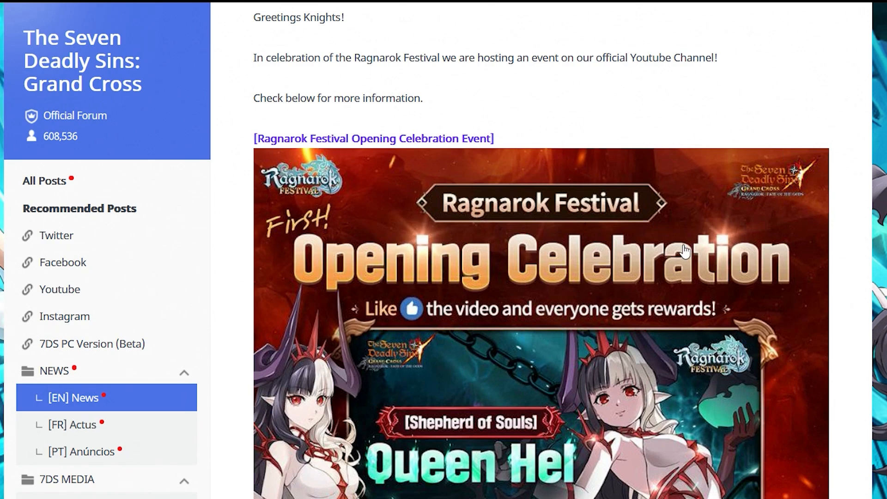
mouse_move(668, 243)
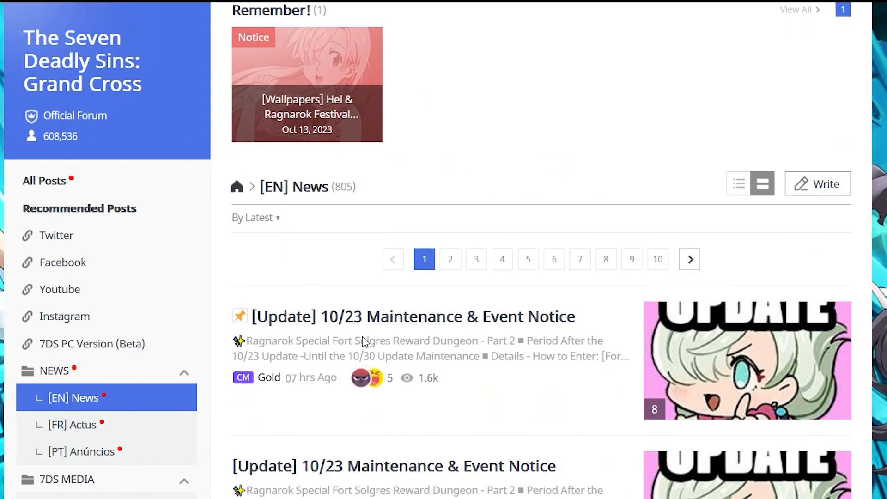
scroll(down, 3)
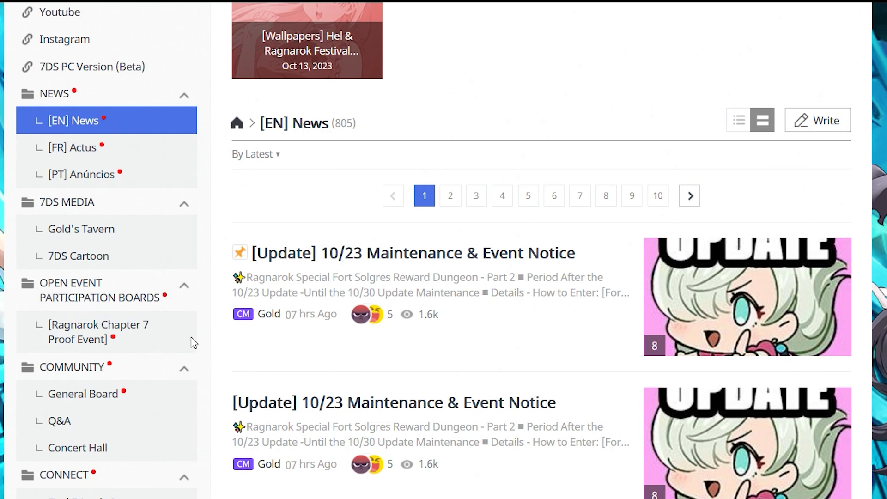
View the Ragnarok Chapter 7 Proof Event board, scroll [EN] News, then return to X's 後3日 post
click(100, 332)
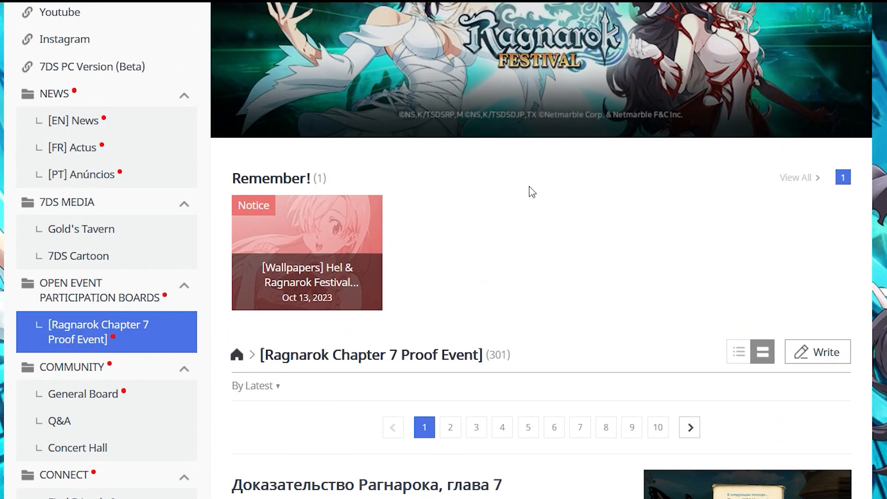
mouse_move(391, 201)
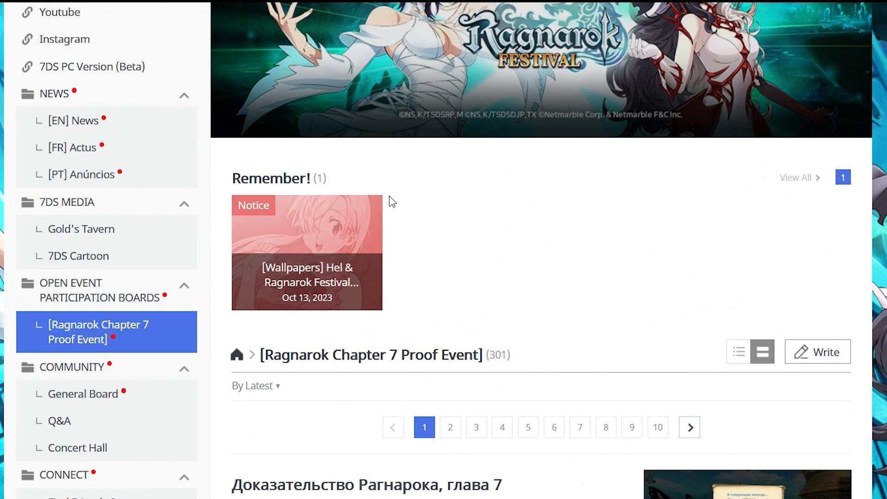
mouse_move(404, 199)
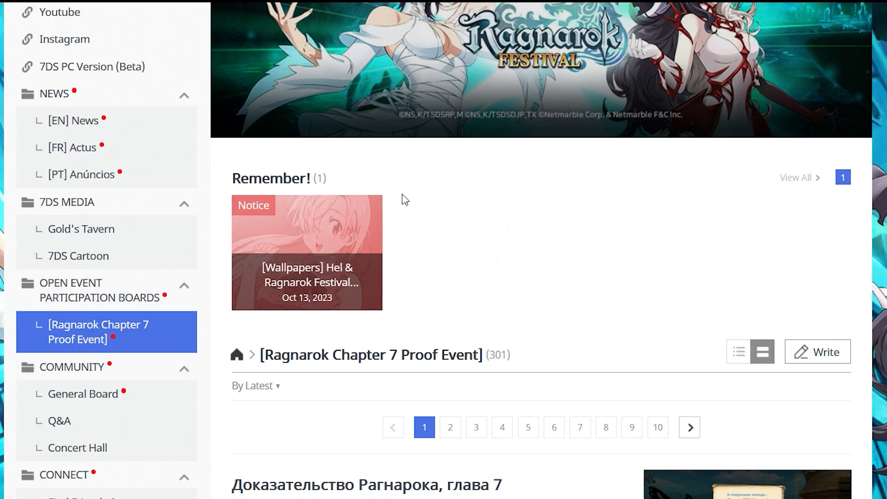
click(69, 120)
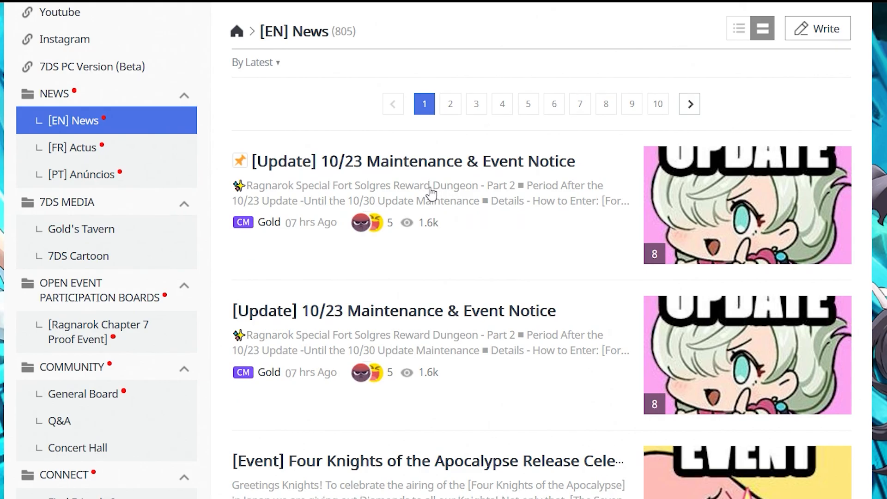
scroll(down, 3)
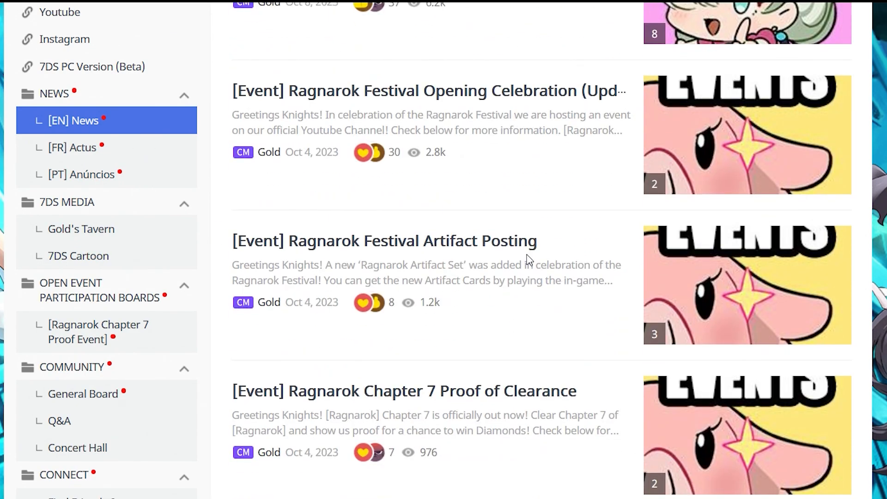
scroll(down, 3)
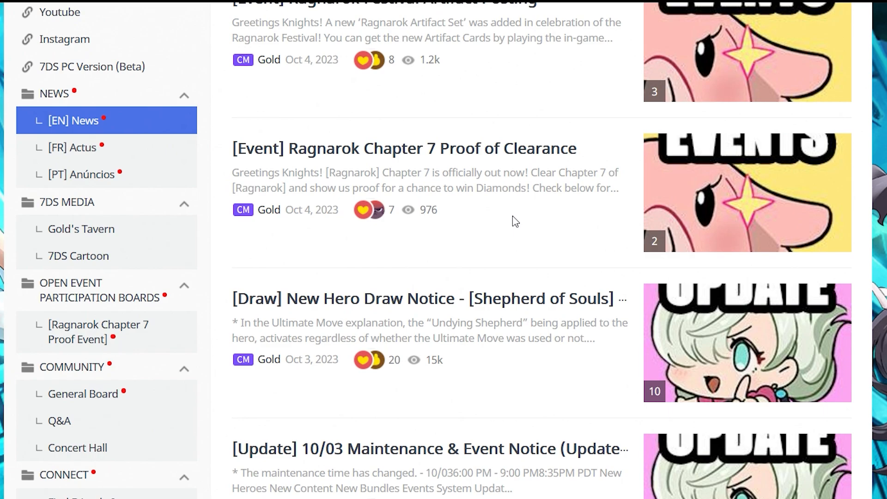
mouse_move(725, 108)
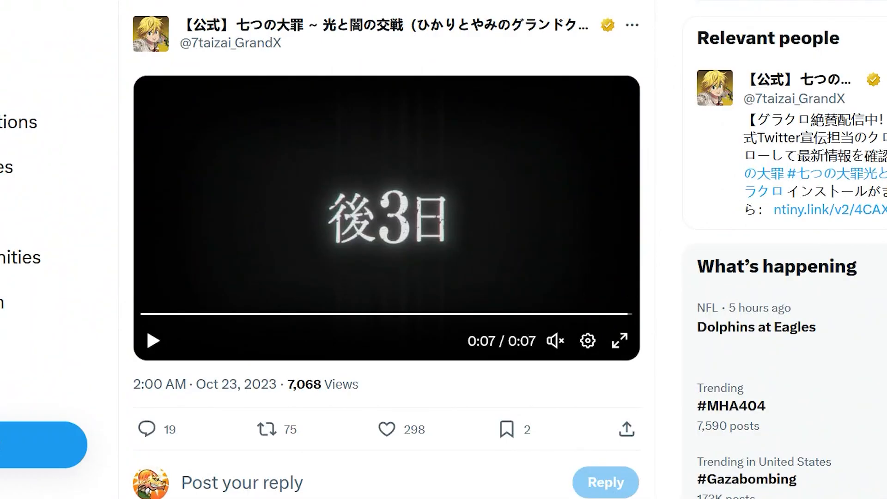
mouse_move(229, 141)
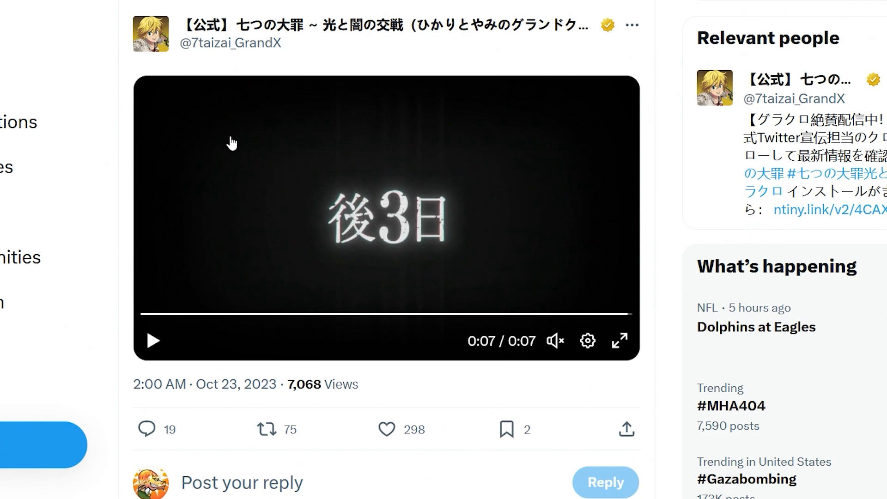
click(388, 430)
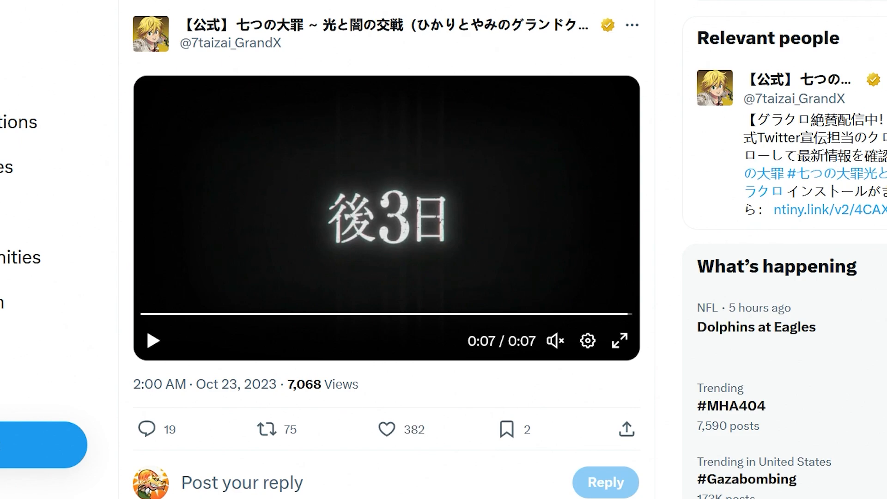